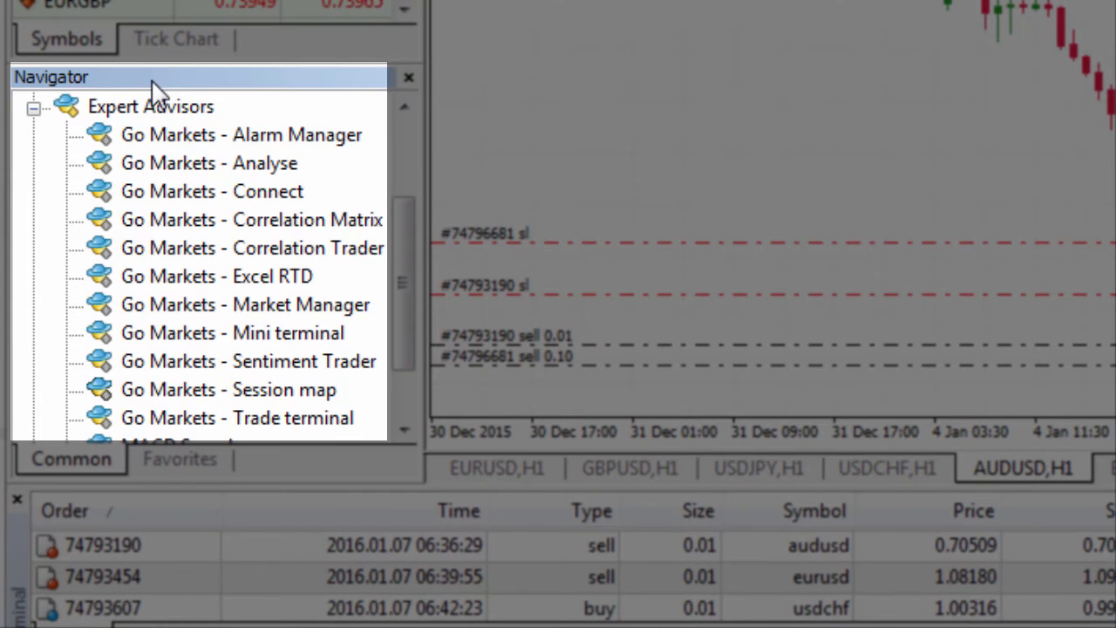
mouse_move(190, 126)
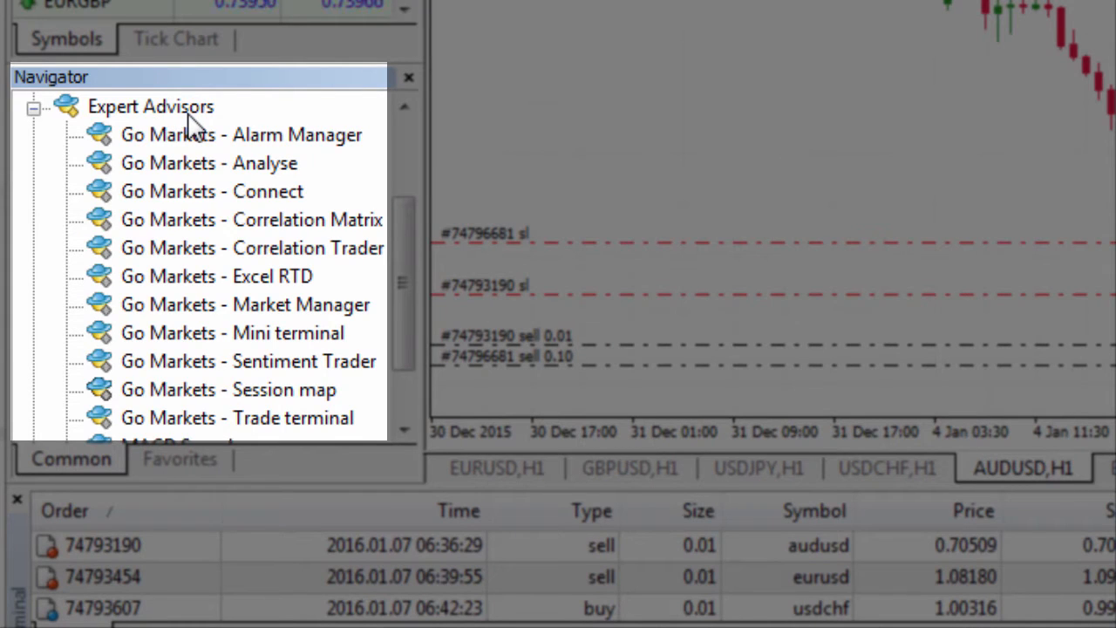
- Attach the Go Markets - Session map expert advisor to AUDUSD and accept its default settings
left_click(228, 390)
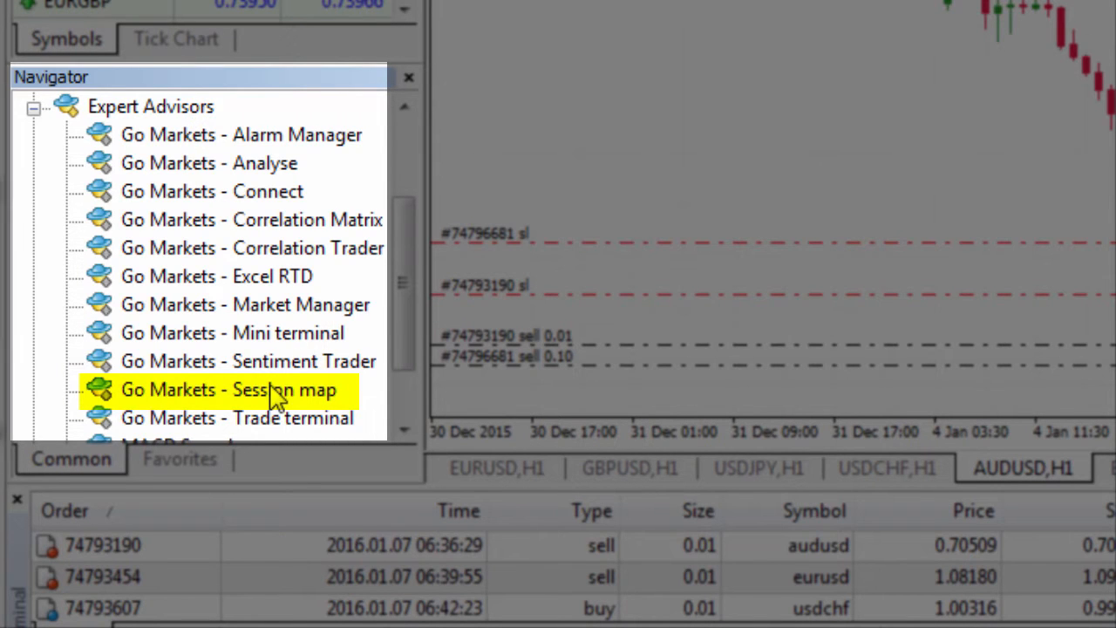
double_click(228, 390)
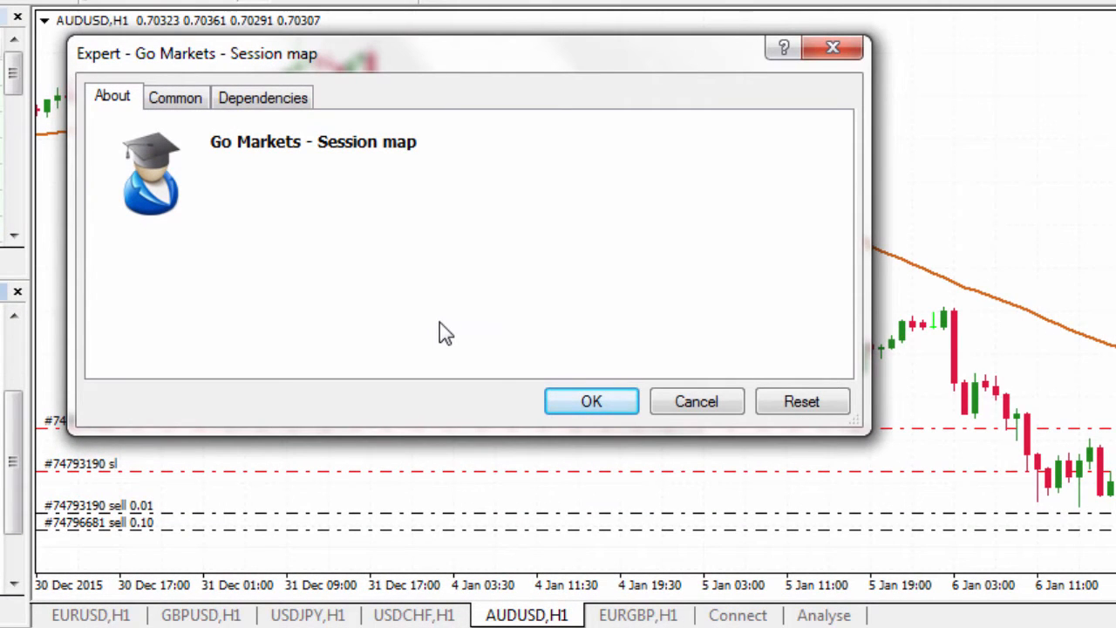
left_click(591, 401)
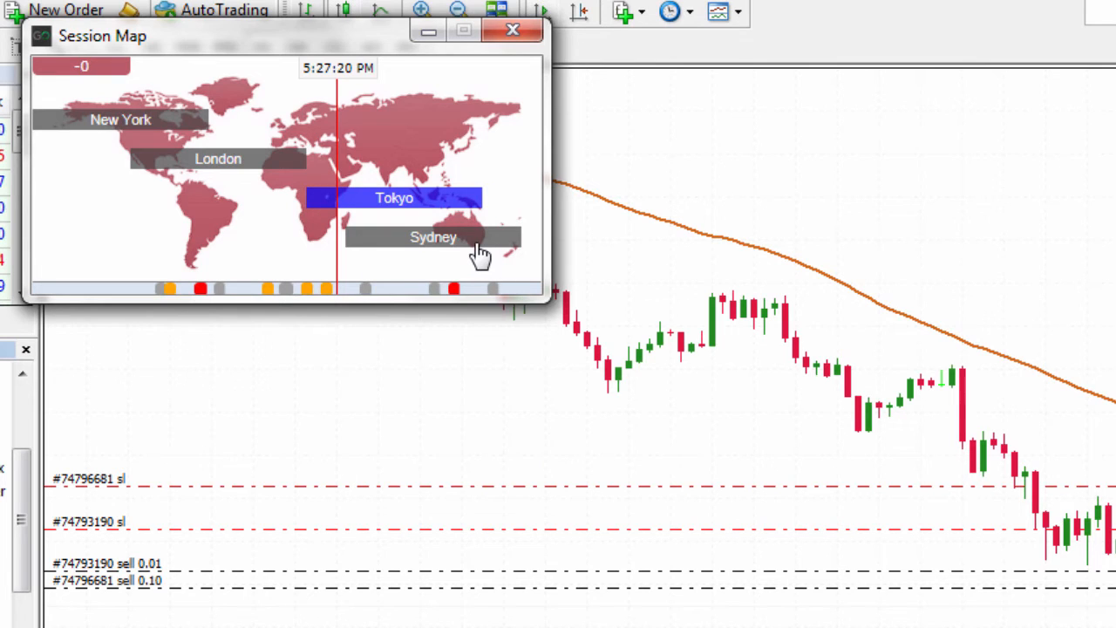
mouse_move(312, 159)
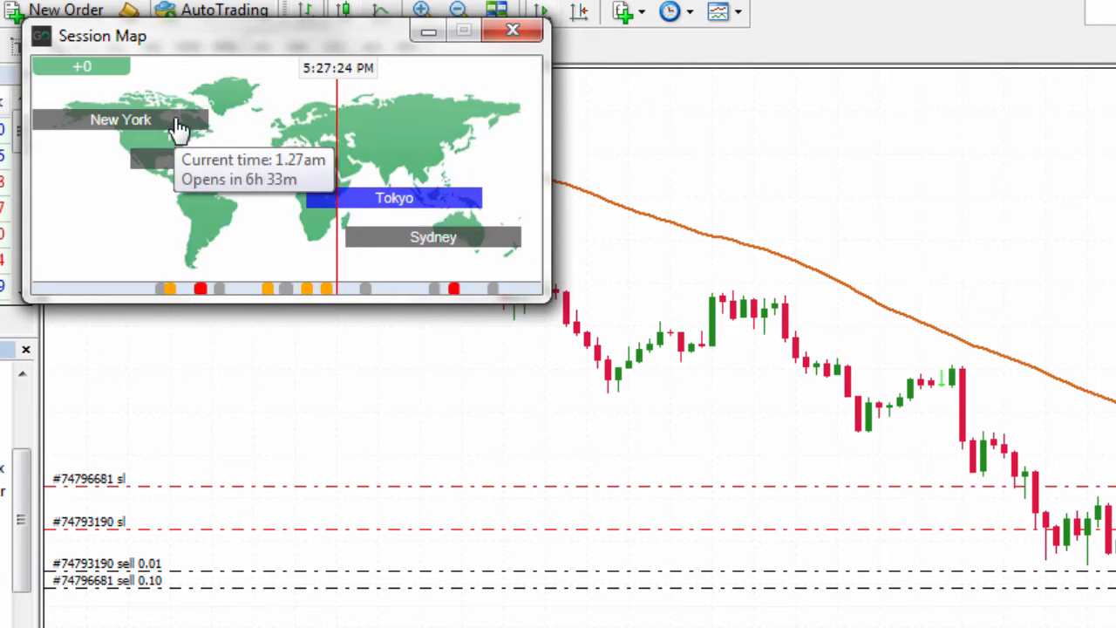
mouse_move(161, 209)
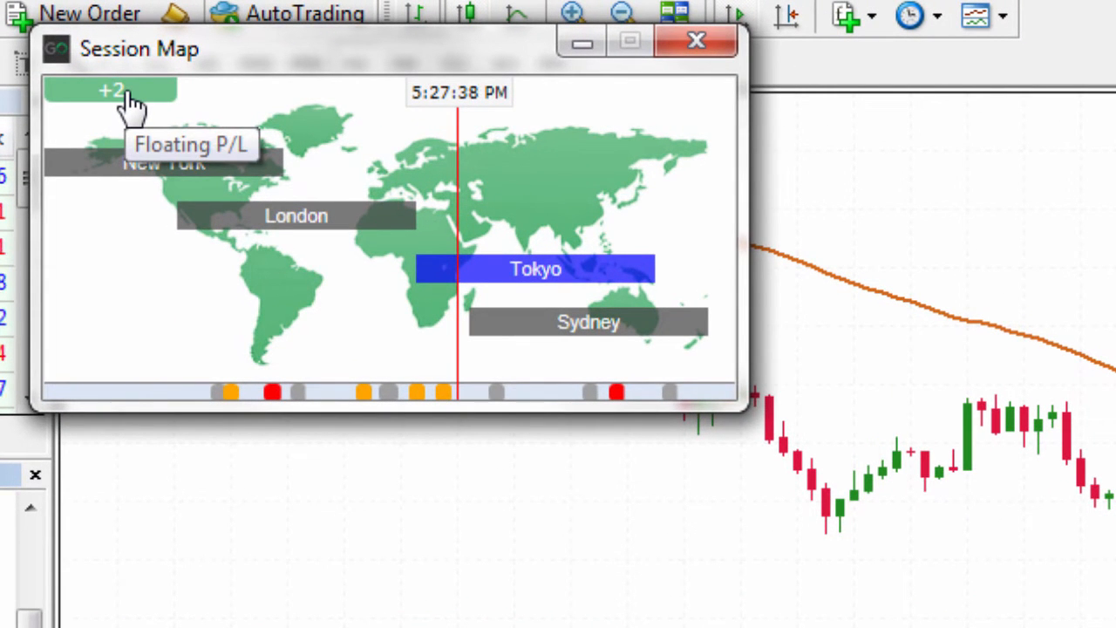
mouse_move(554, 194)
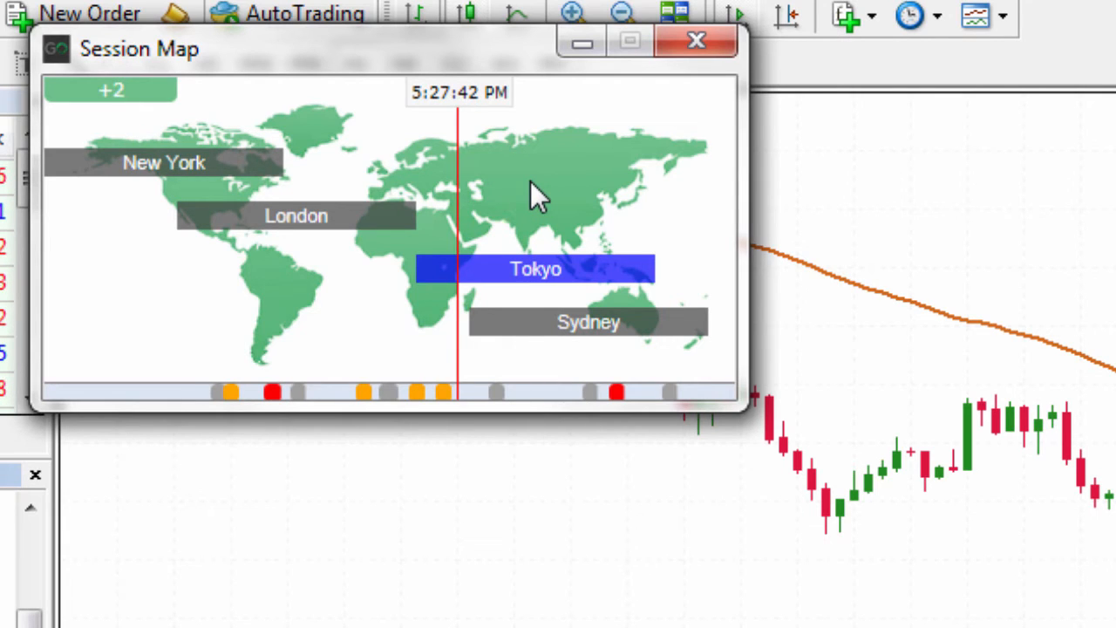
mouse_move(240, 135)
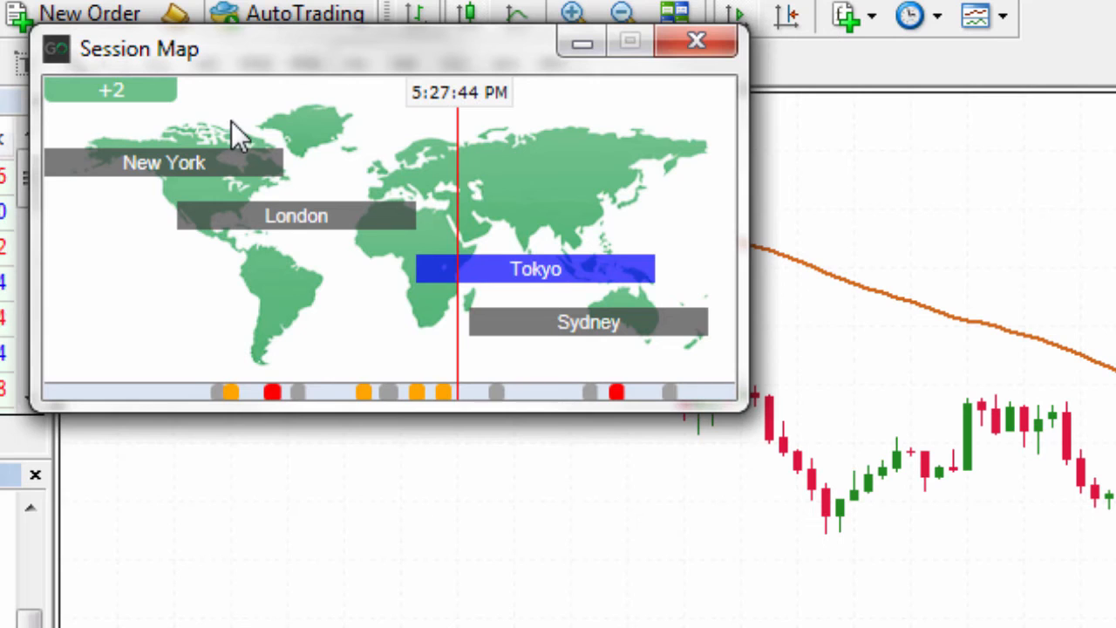
mouse_move(114, 105)
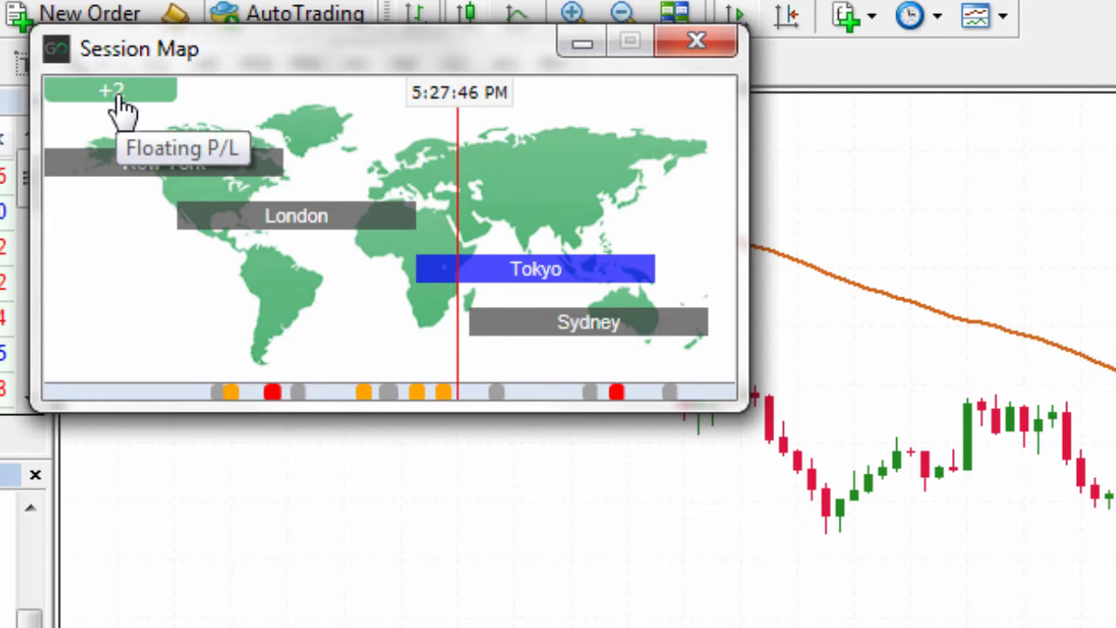
left_click(111, 90)
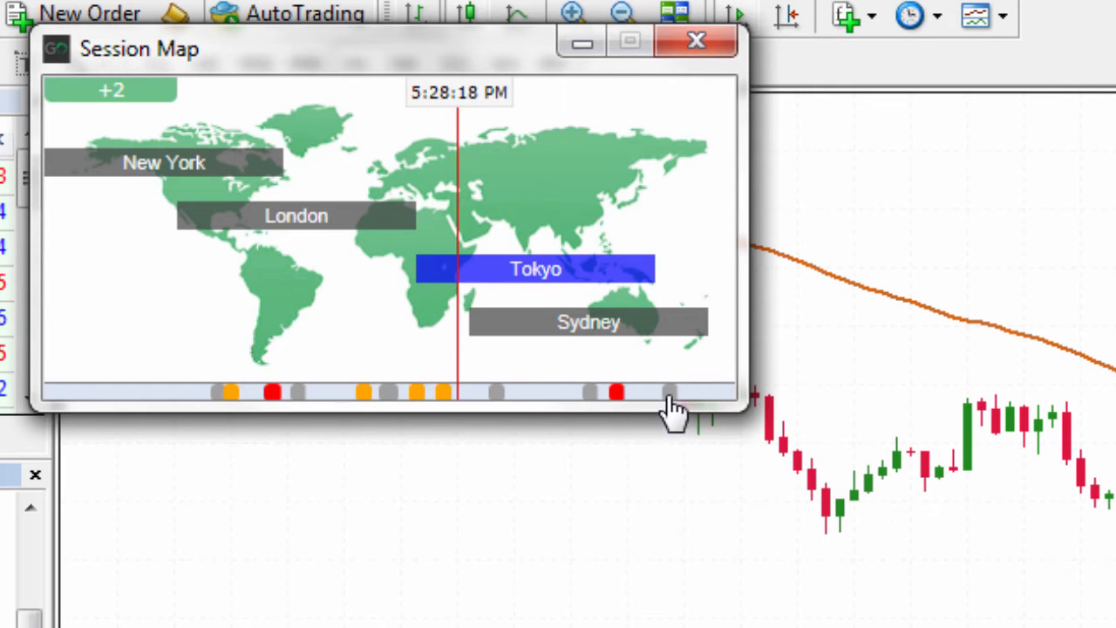
mouse_move(617, 410)
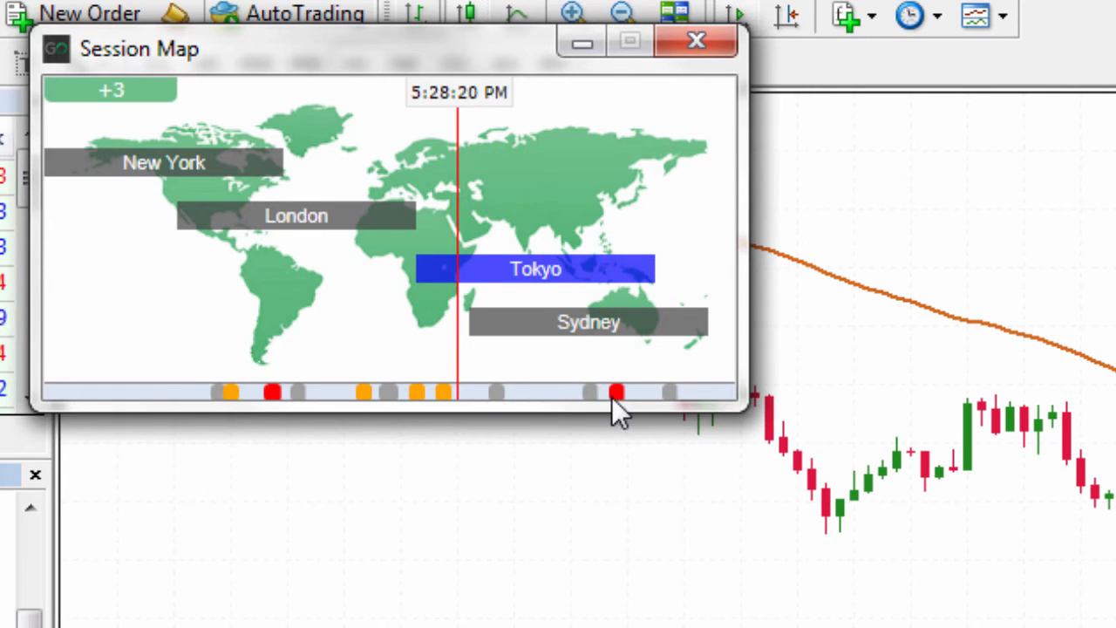
left_click(617, 393)
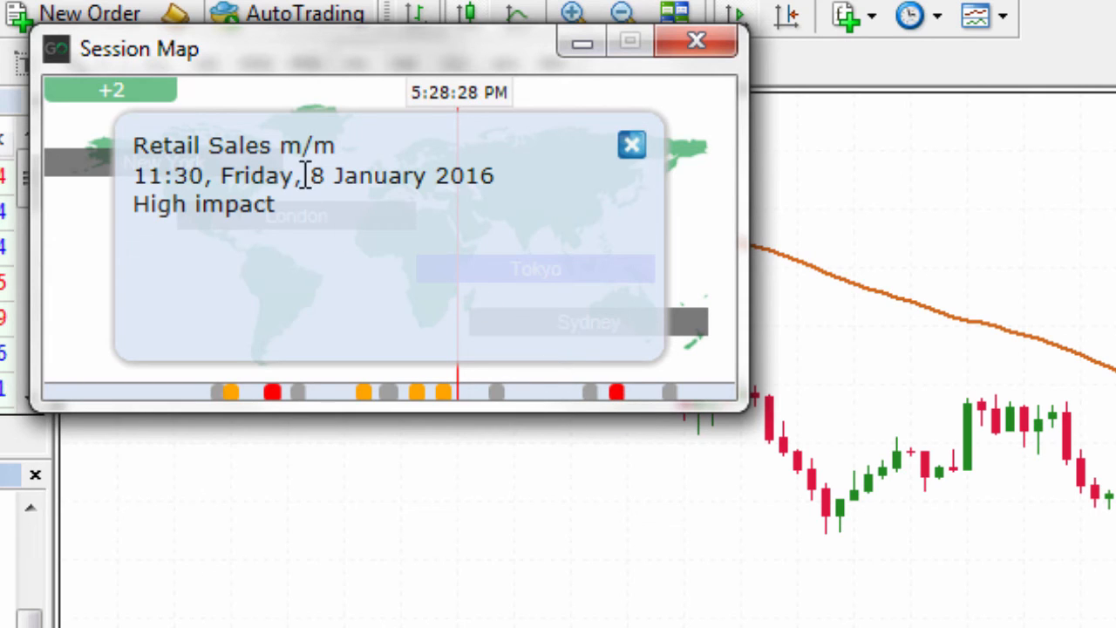
mouse_move(617, 186)
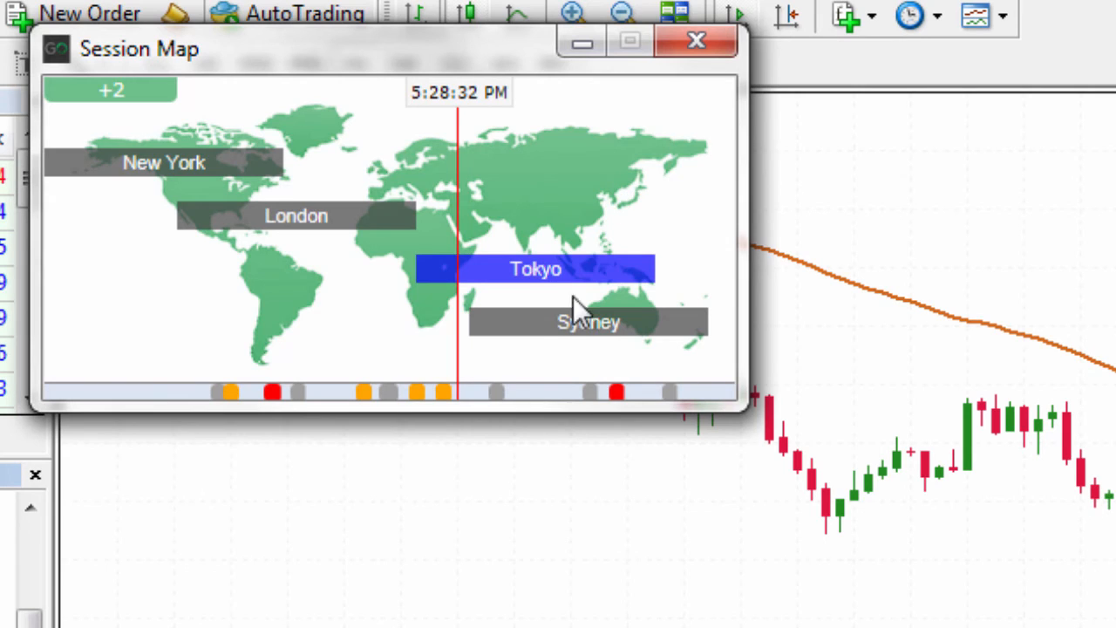
mouse_move(448, 394)
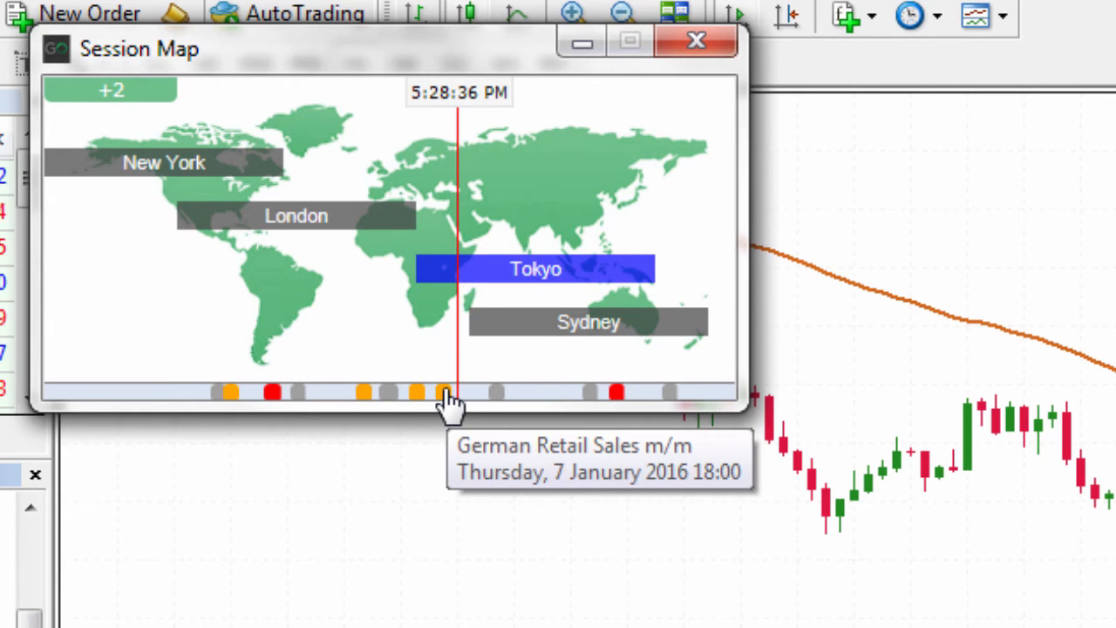
left_click(451, 391)
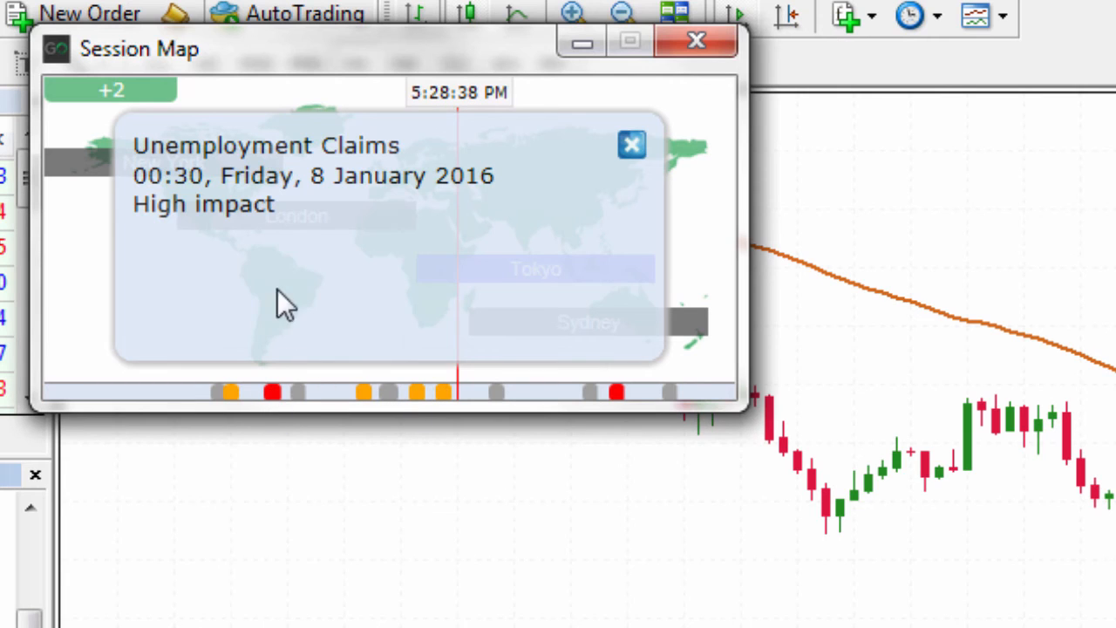
mouse_move(288, 209)
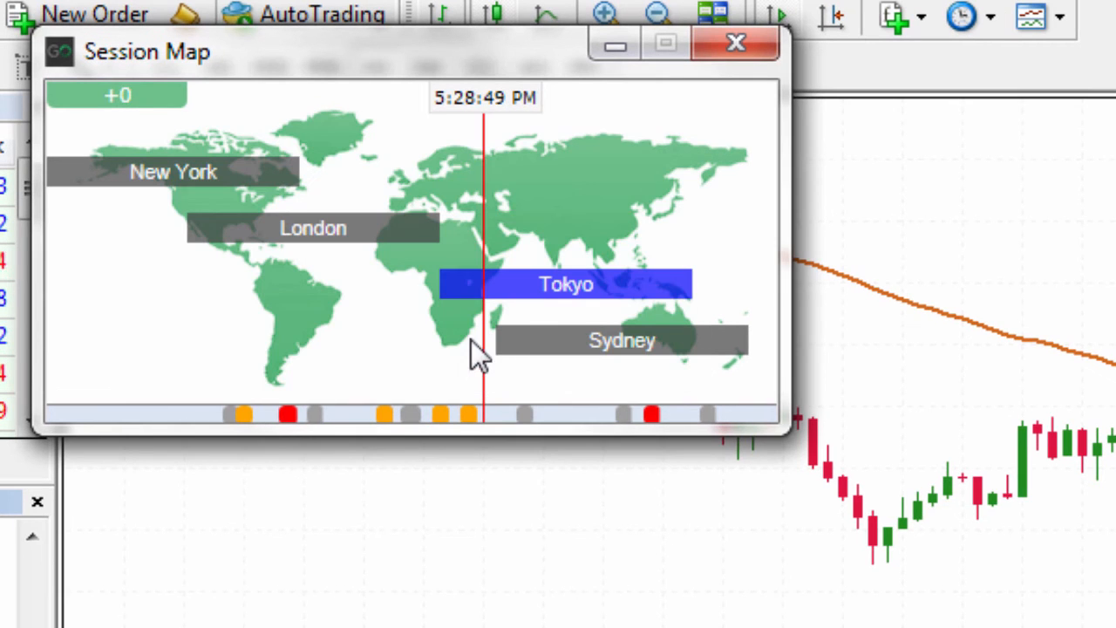
mouse_move(339, 427)
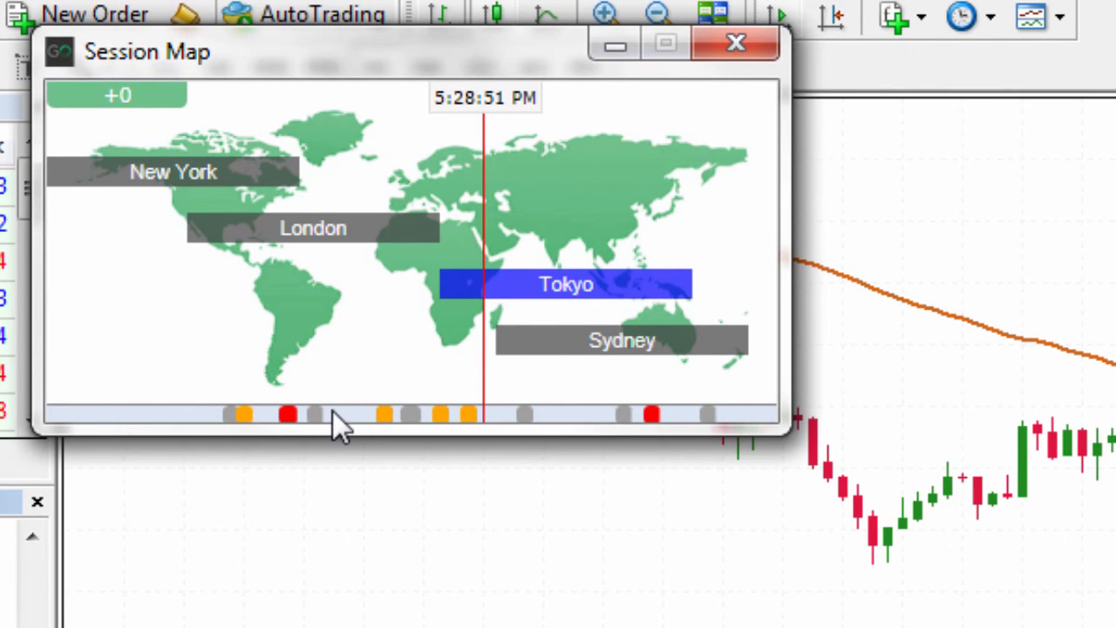